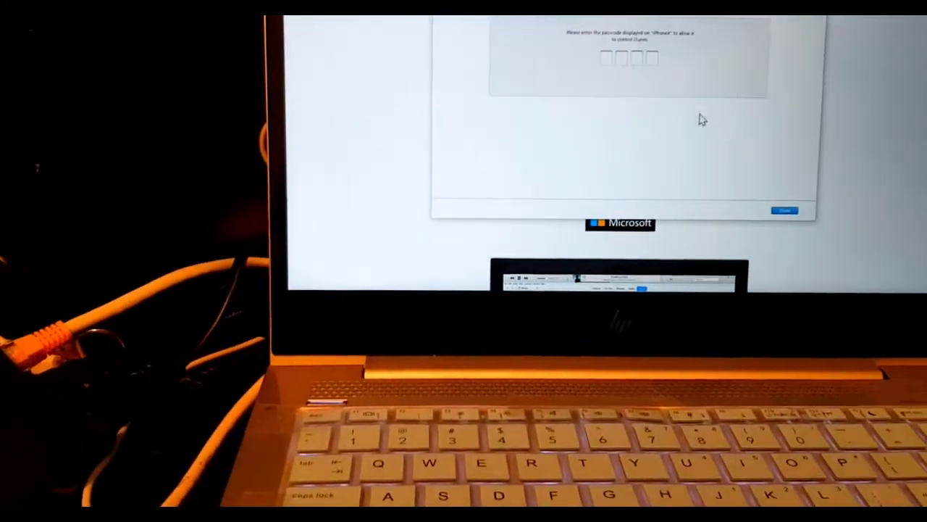
pyautogui.click(784, 210)
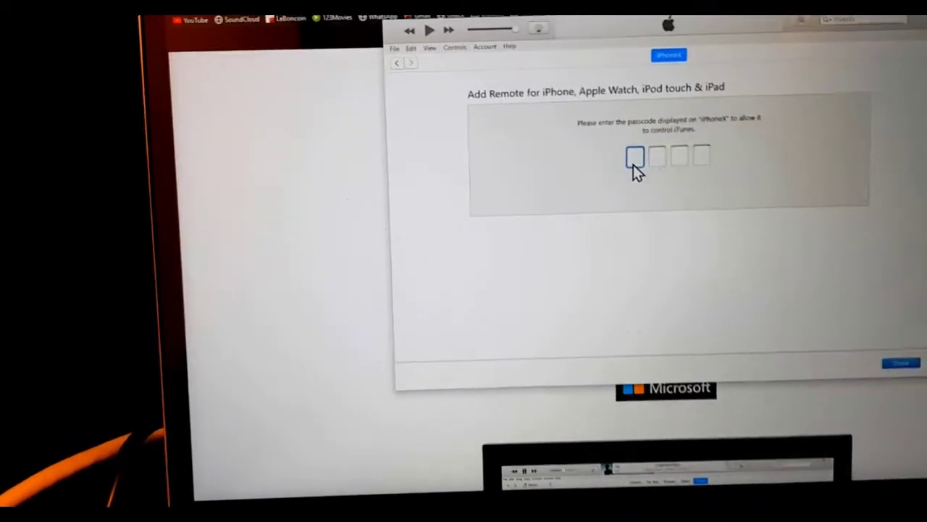
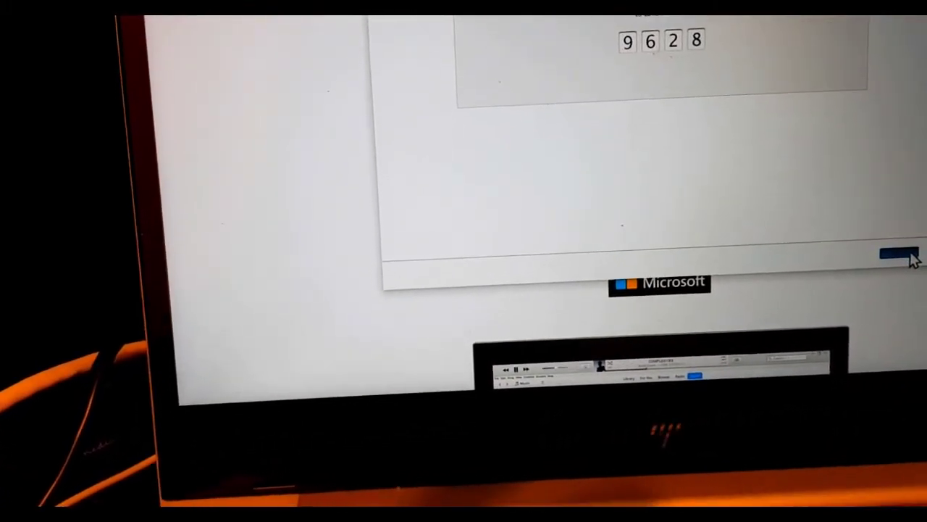